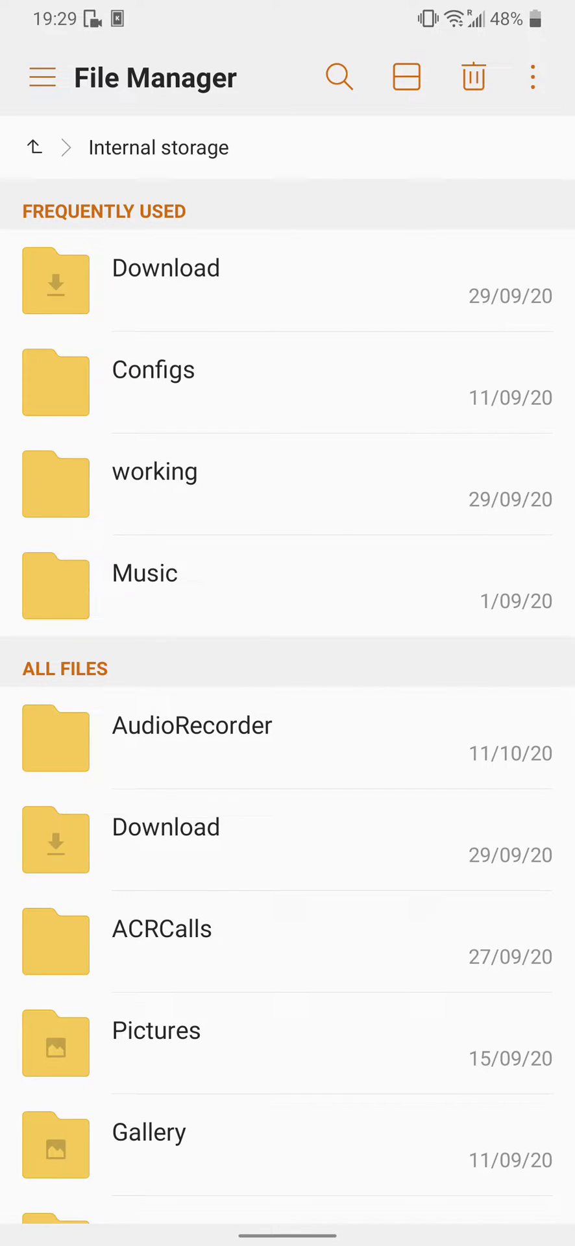
Step: Scroll through the internal storage folder listing before leaving File Manager
{"action": "scroll", "scroll_direction": "up", "scroll_amount": 3}
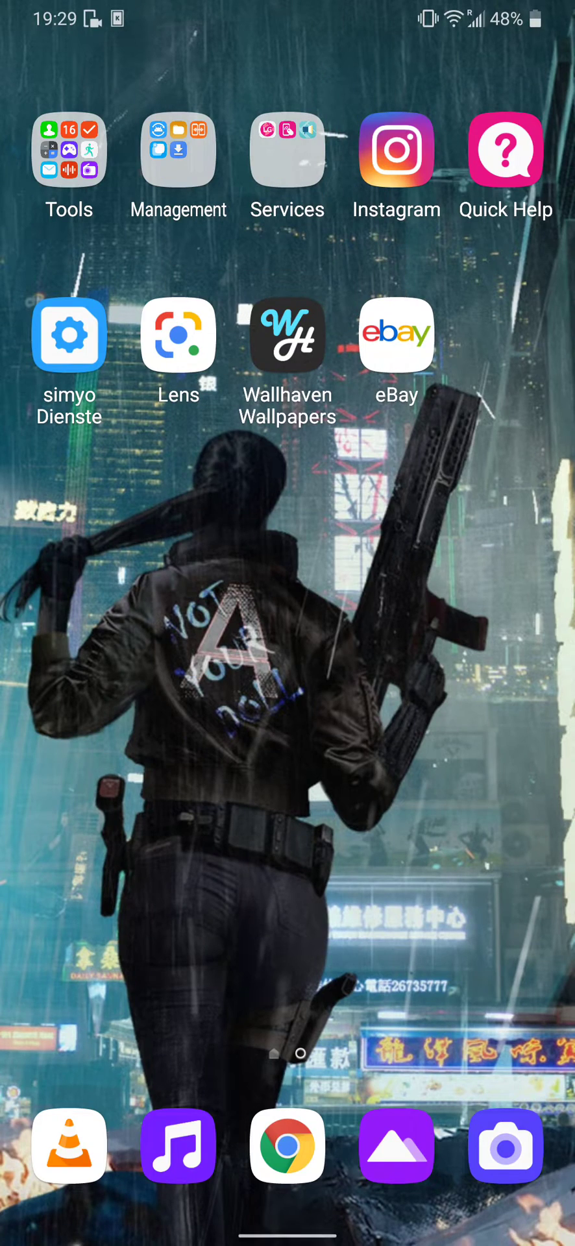
Step: Launch File Manager from the Management group and scroll down toward the GCam folder
{"action": "left_click", "coordinate": [178, 149]}
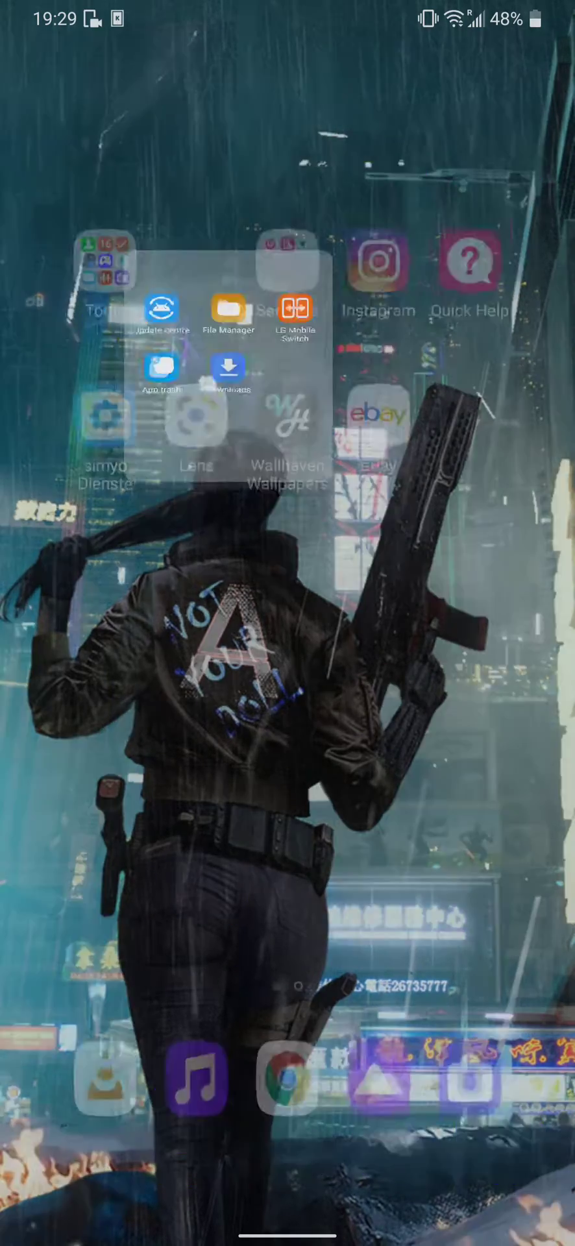
{"action": "left_click", "coordinate": [228, 310]}
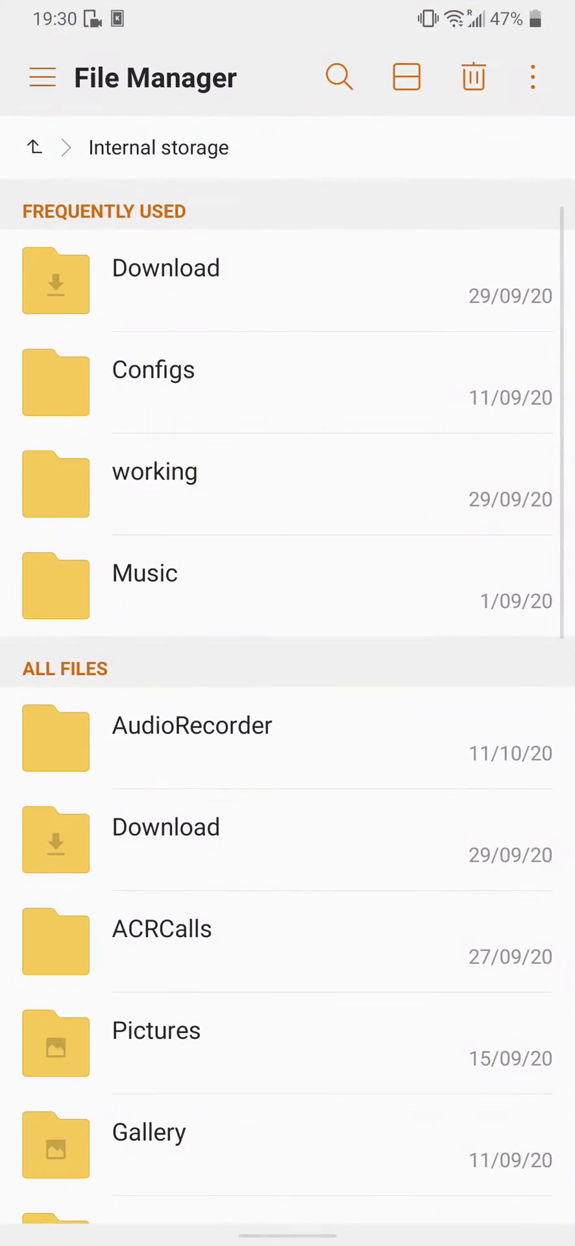
{"action": "scroll", "scroll_direction": "down", "scroll_amount": 3}
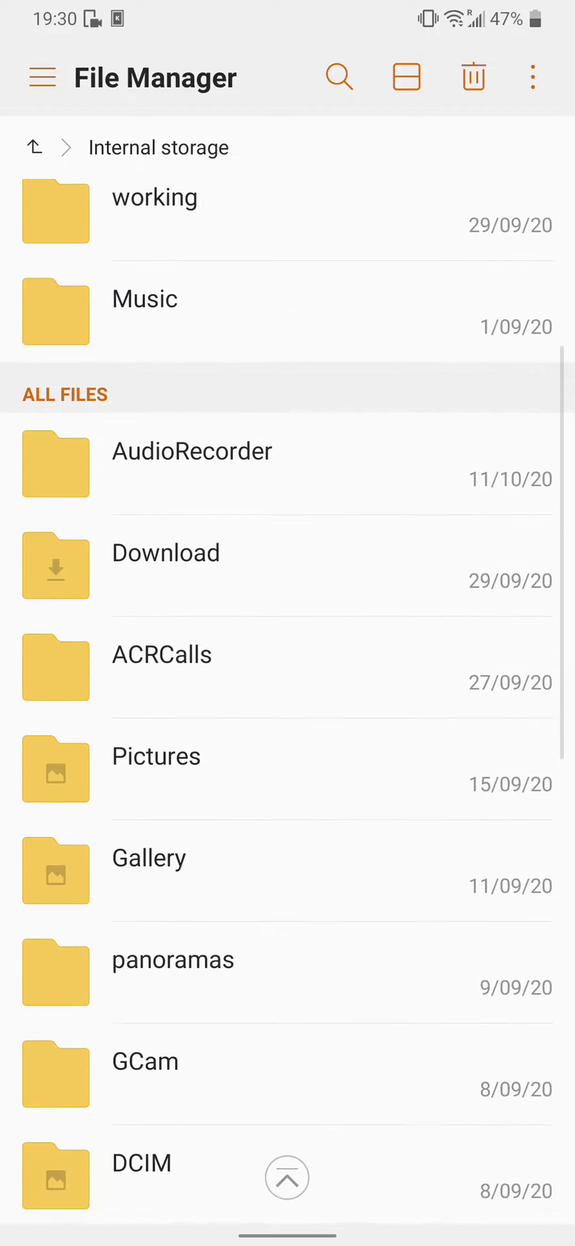
{"action": "scroll", "scroll_direction": "down", "scroll_amount": 3}
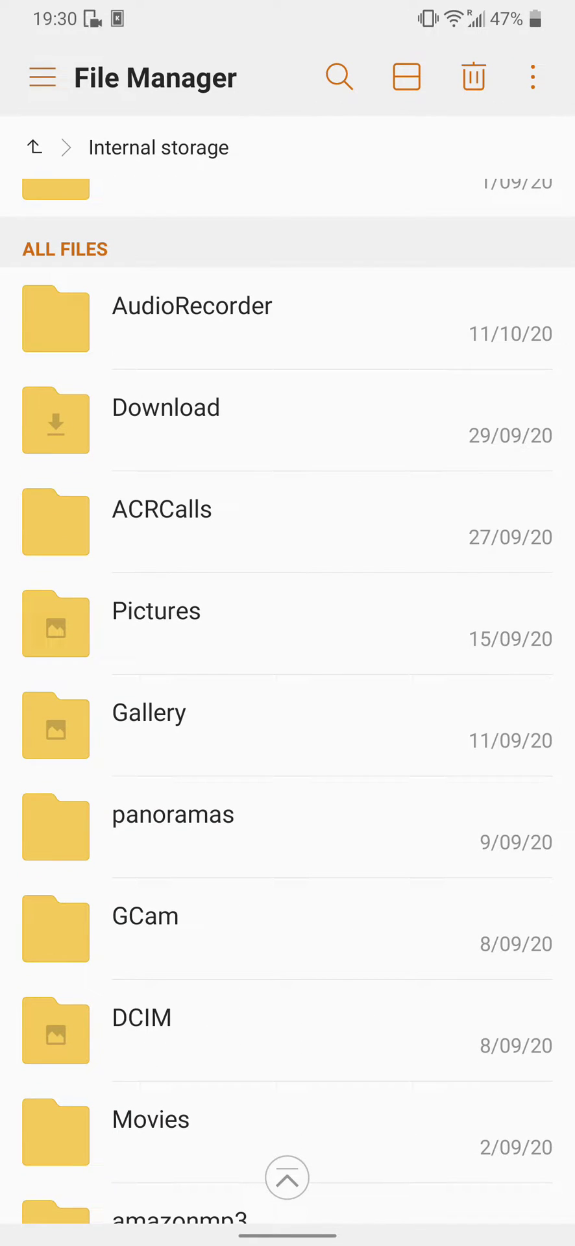
{"action": "scroll", "scroll_direction": "down", "scroll_amount": 3}
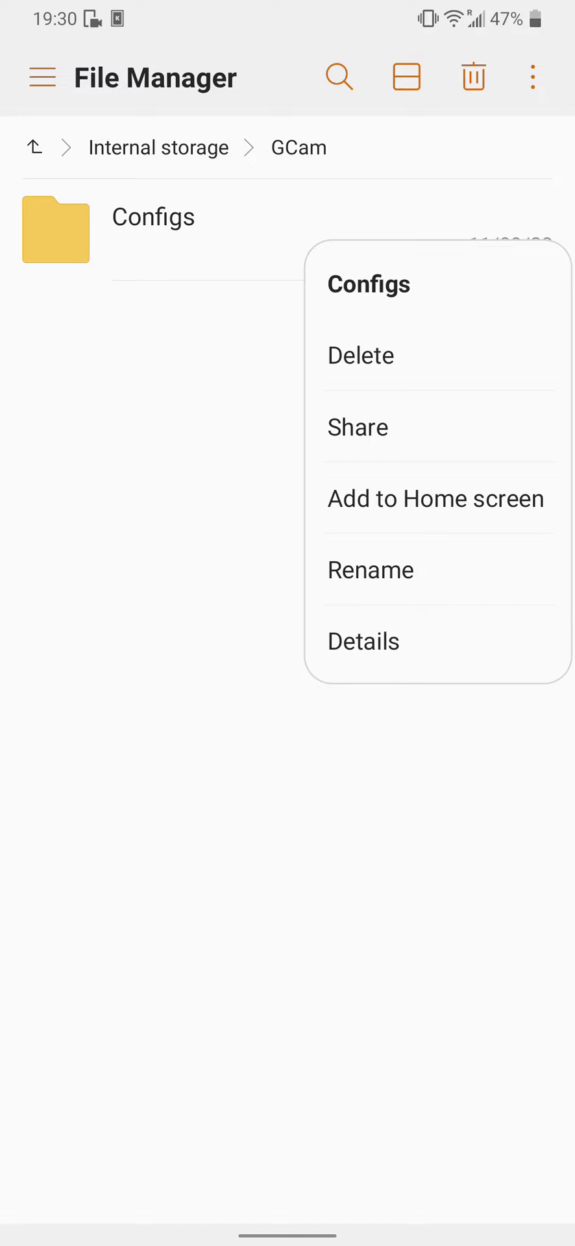
Step: View the three XML files inside GCam's Configs folder, then go home
{"action": "left_click", "coordinate": [151, 217]}
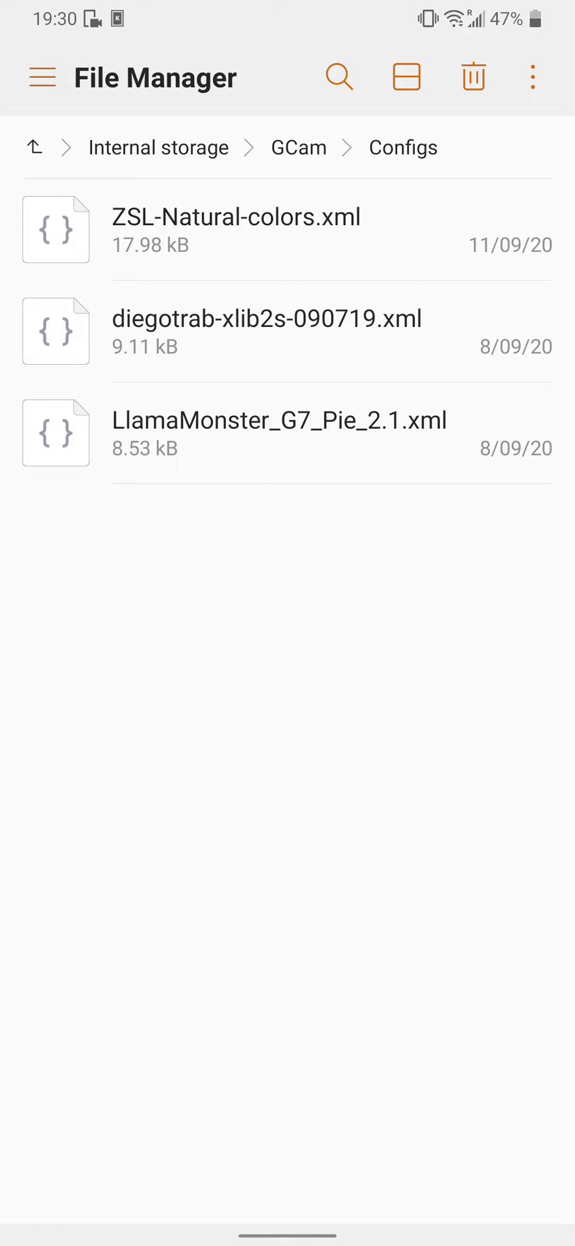
{"action": "key", "text": "Home"}
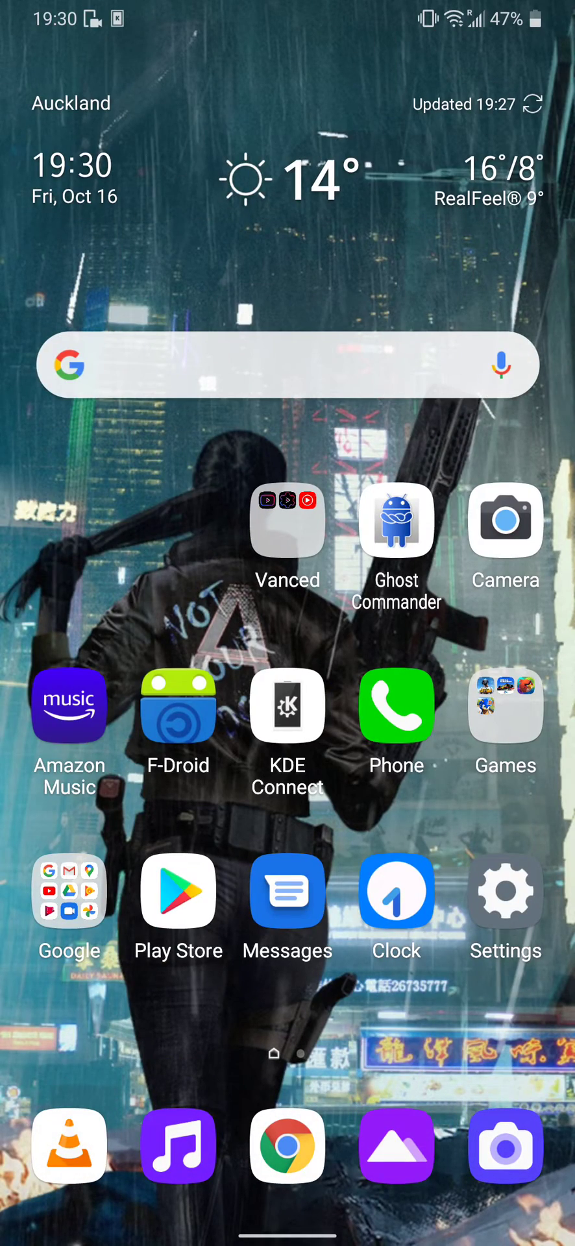
Step: Launch the camera app and bring up its Choose config list
{"action": "left_click", "coordinate": [505, 522]}
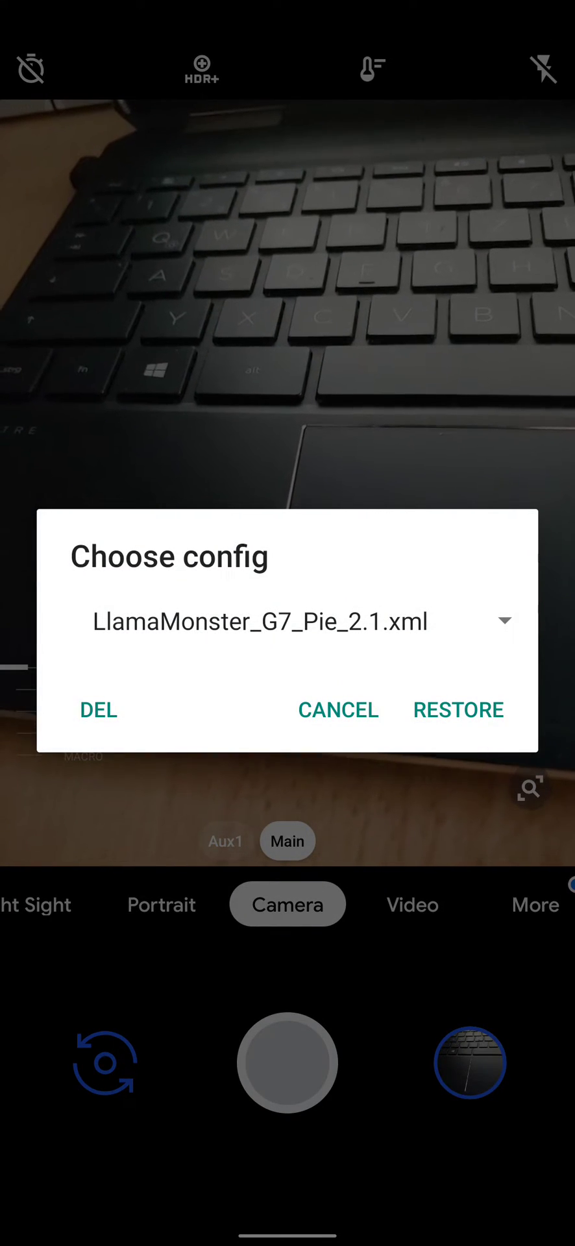
{"action": "left_click", "coordinate": [502, 620]}
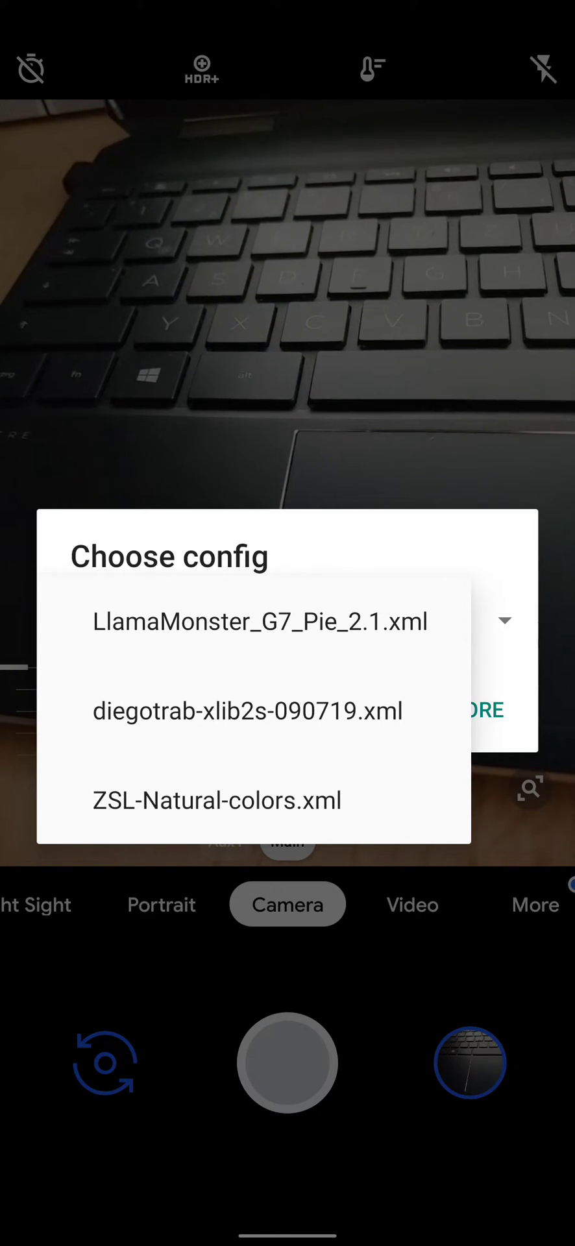
Step: Restore the LlamaMonster_G7_Pie_2.1.xml config in GCam
{"action": "left_click", "coordinate": [261, 620]}
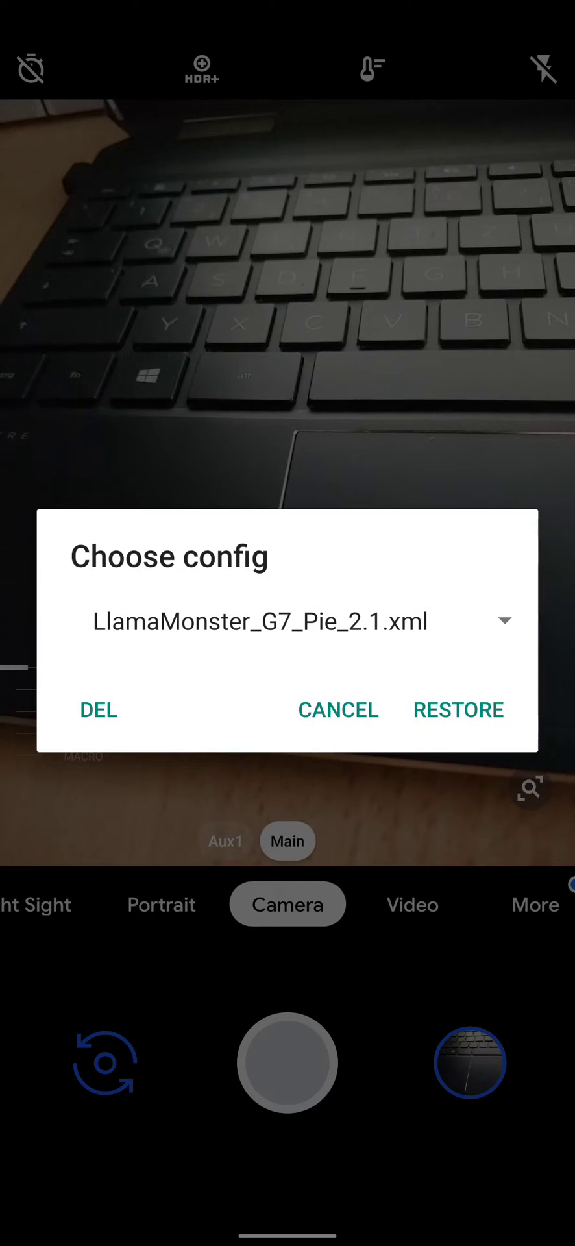
{"action": "left_click", "coordinate": [336, 709]}
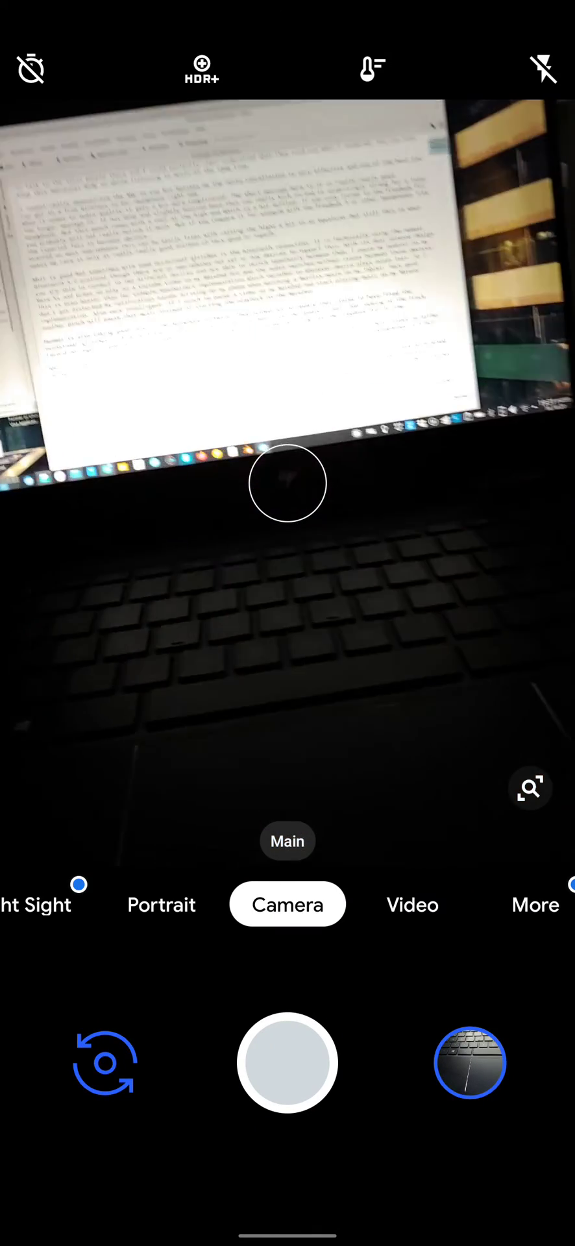
{"action": "mouse_move", "coordinate": [288, 482]}
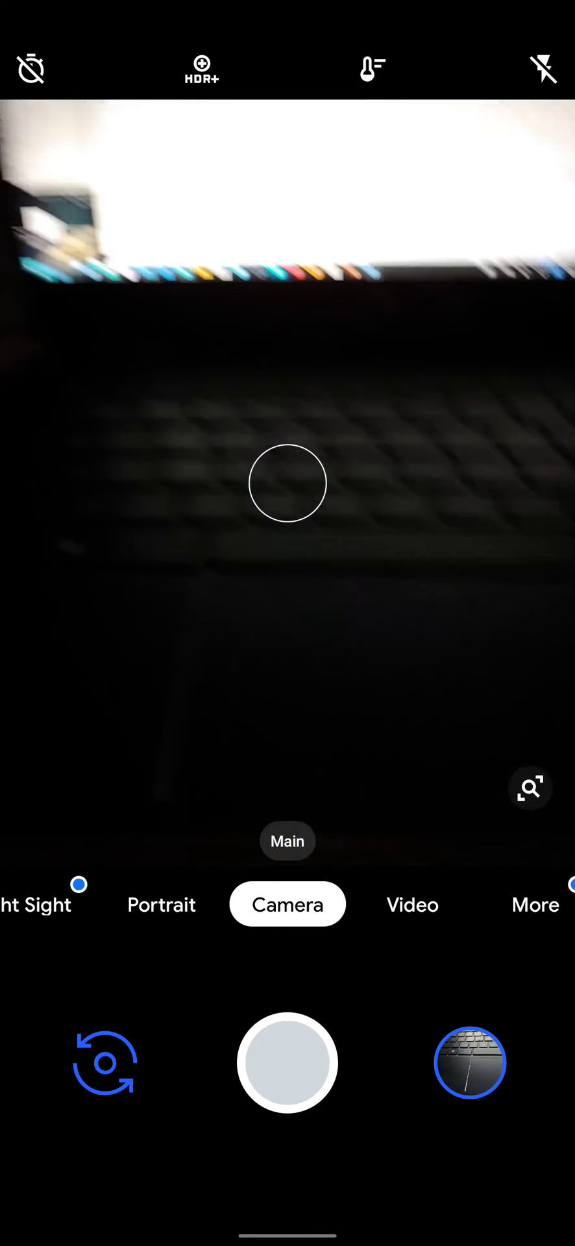